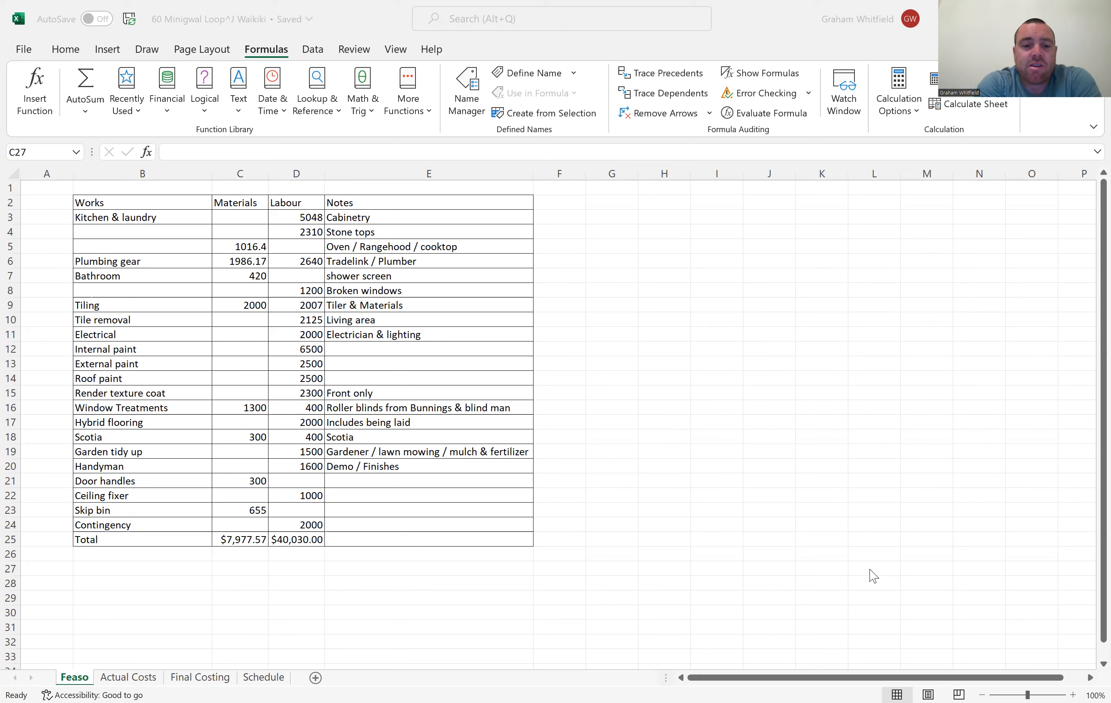
pyautogui.moveTo(255, 542)
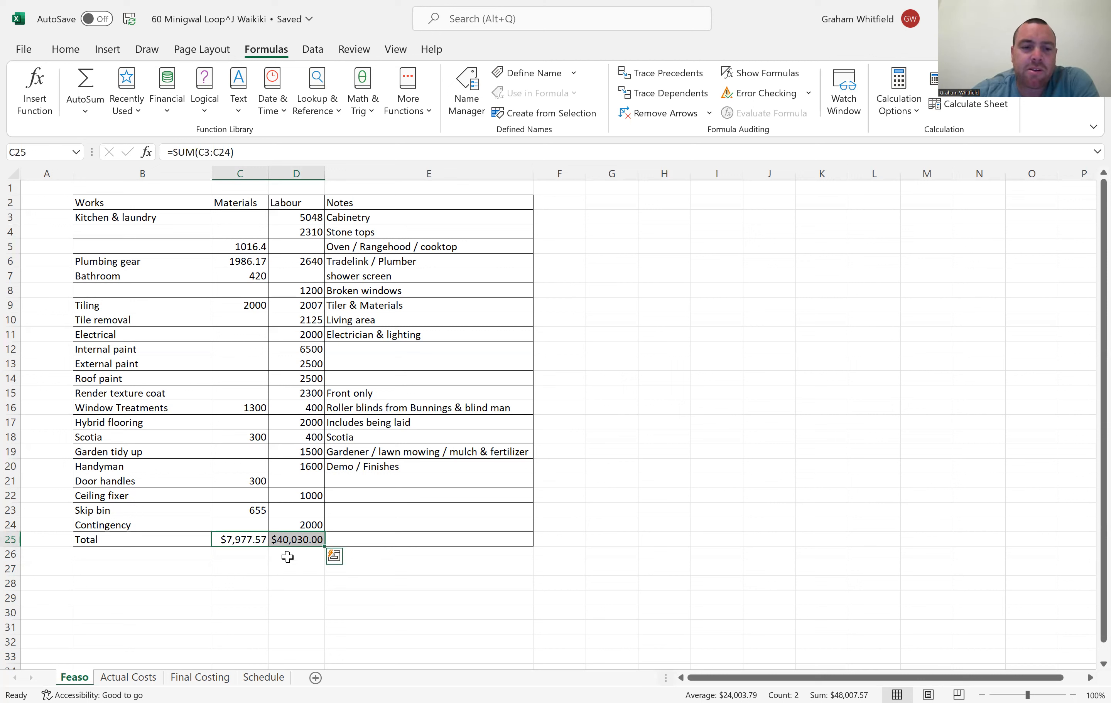
# Switch to the Final Costing sheet showing $404,969 total cost and $60,031 profit
pyautogui.click(296, 568)
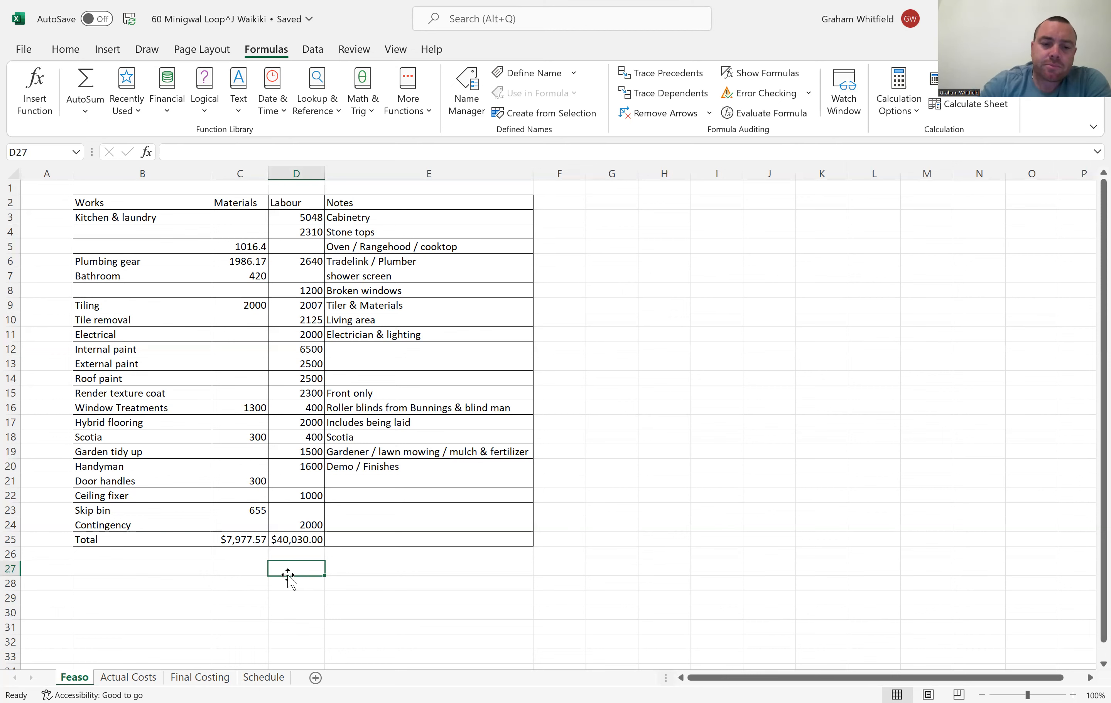
pyautogui.click(199, 678)
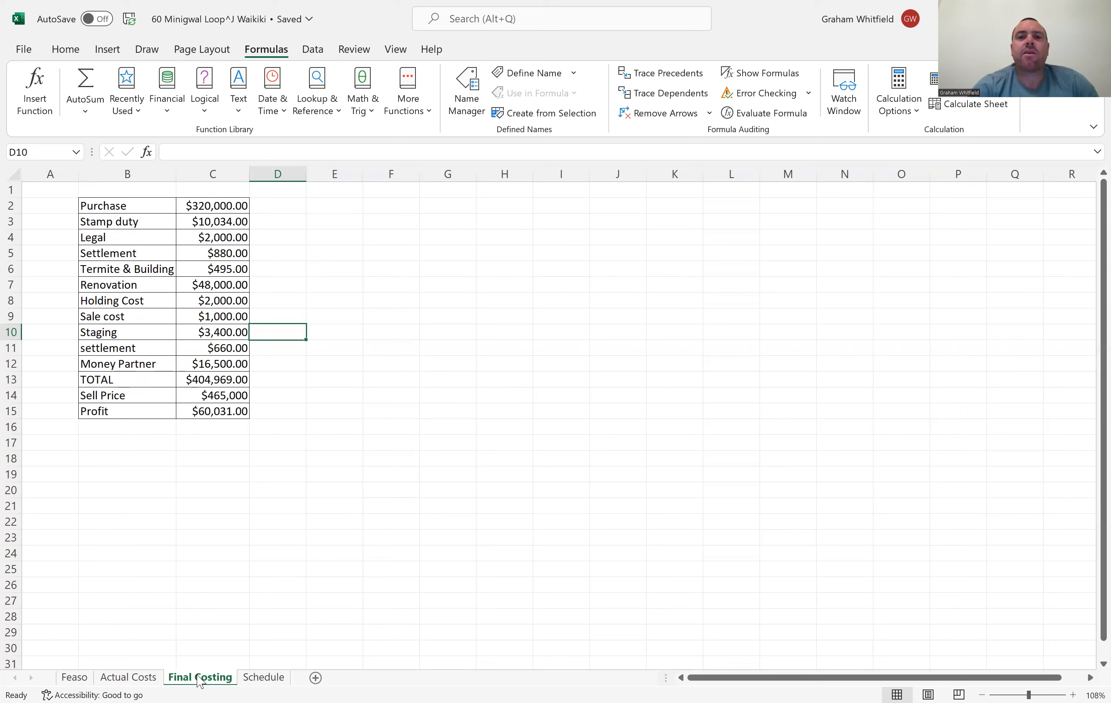
pyautogui.moveTo(504, 97)
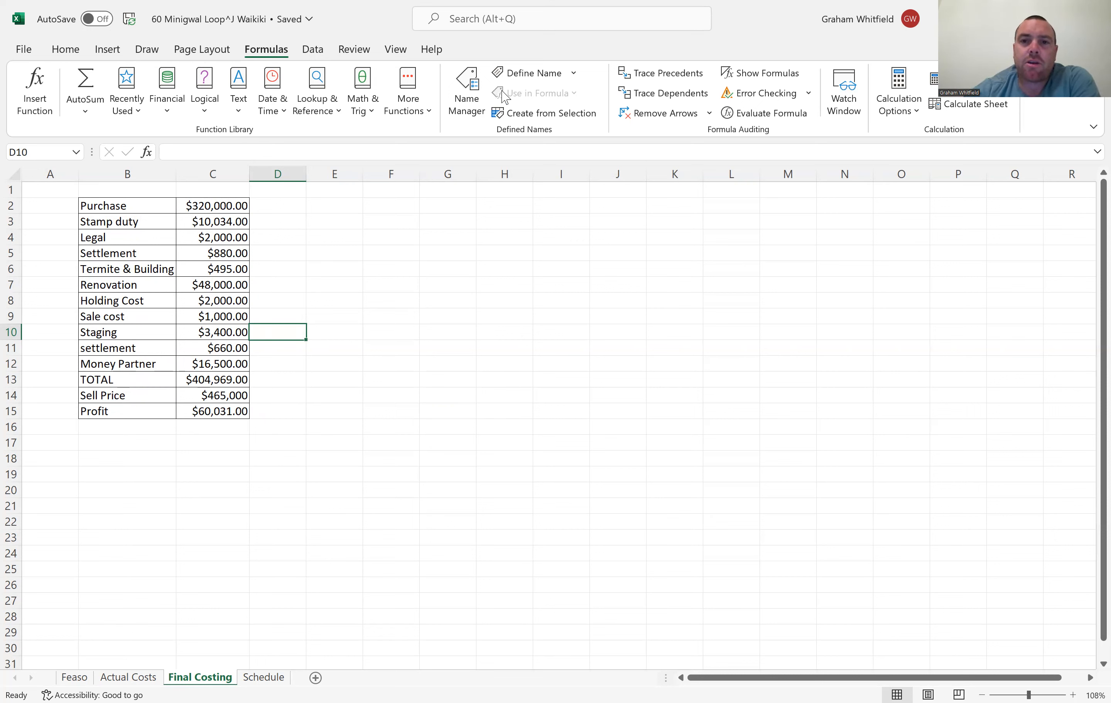